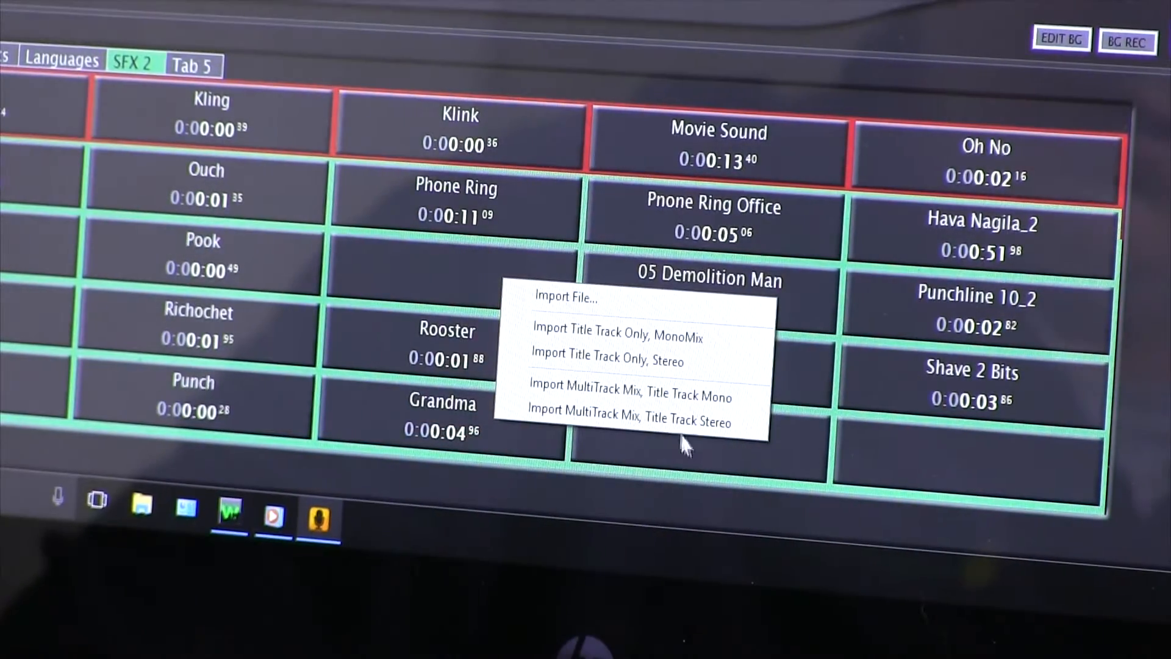
mouse_move(643, 390)
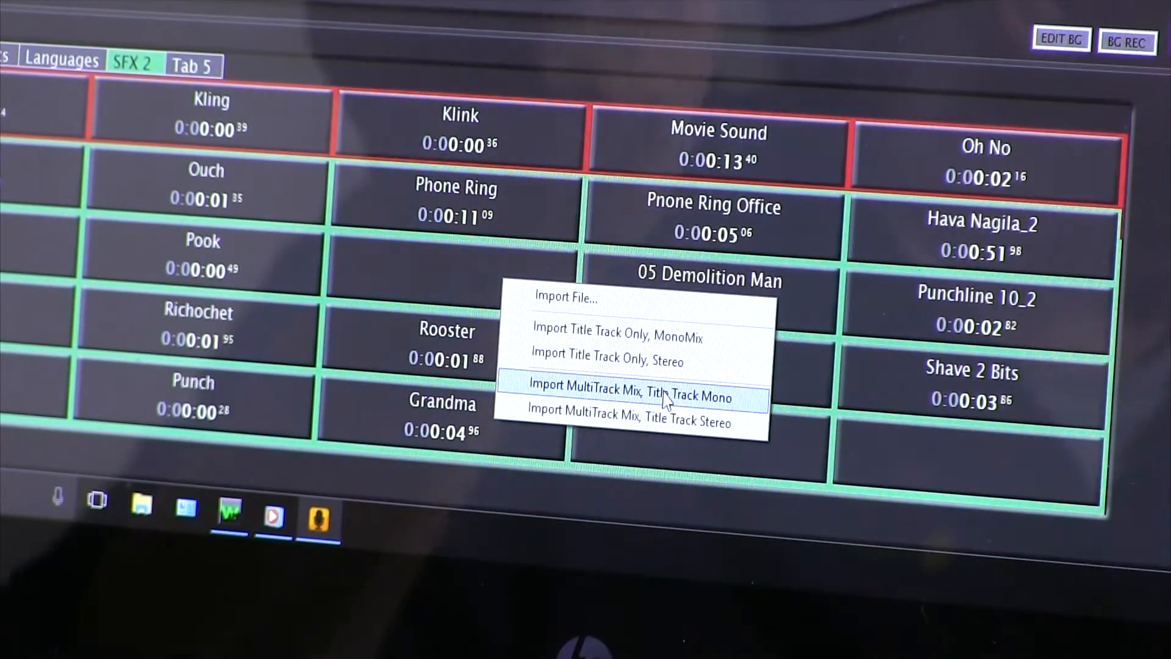
mouse_move(687, 432)
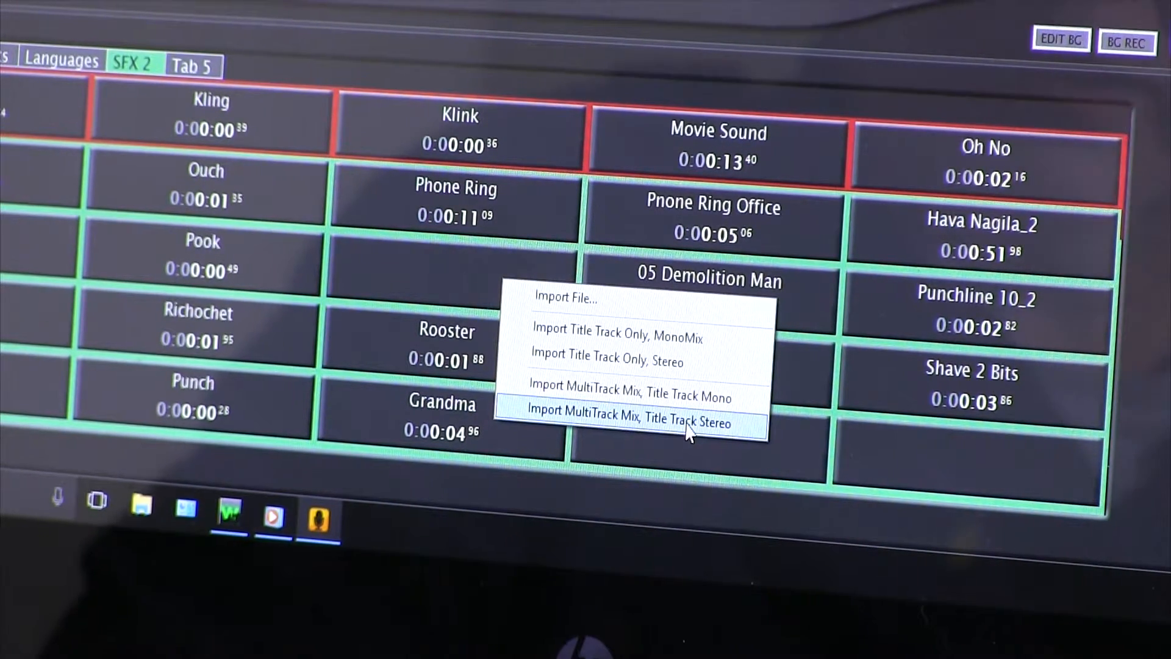
- Import a multitrack mix with stereo title track onto the empty hotkey below Phone Ring
click(631, 423)
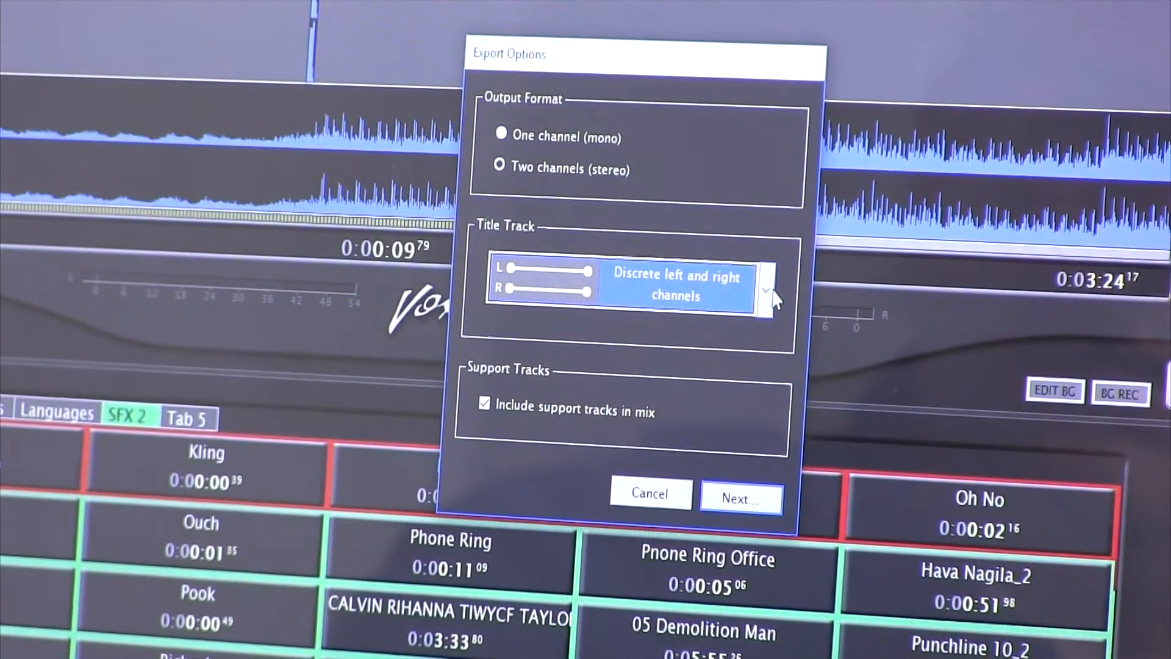
- Set the title track export to Mono mix to both channels and continue to saving
click(765, 290)
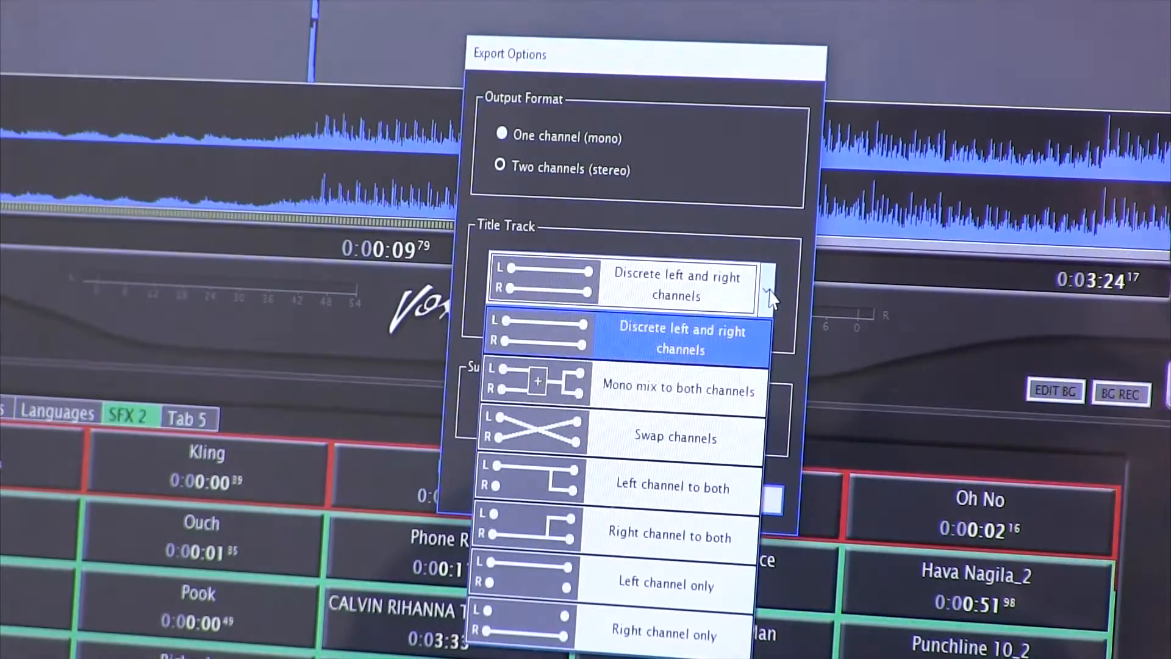
mouse_move(658, 388)
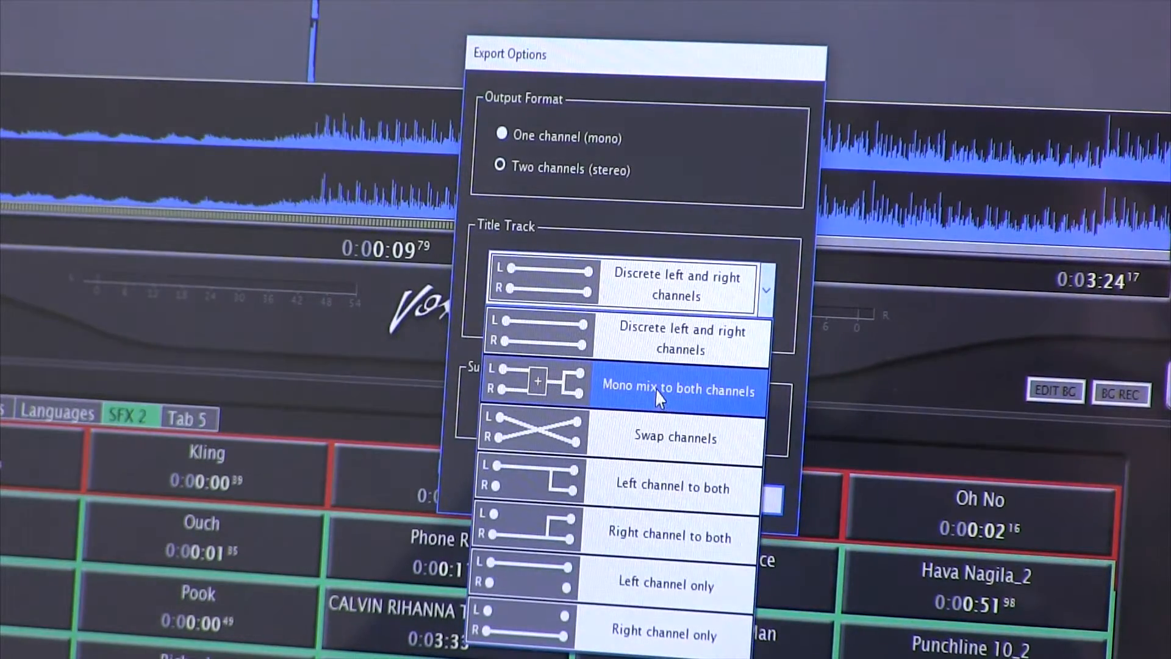
click(676, 389)
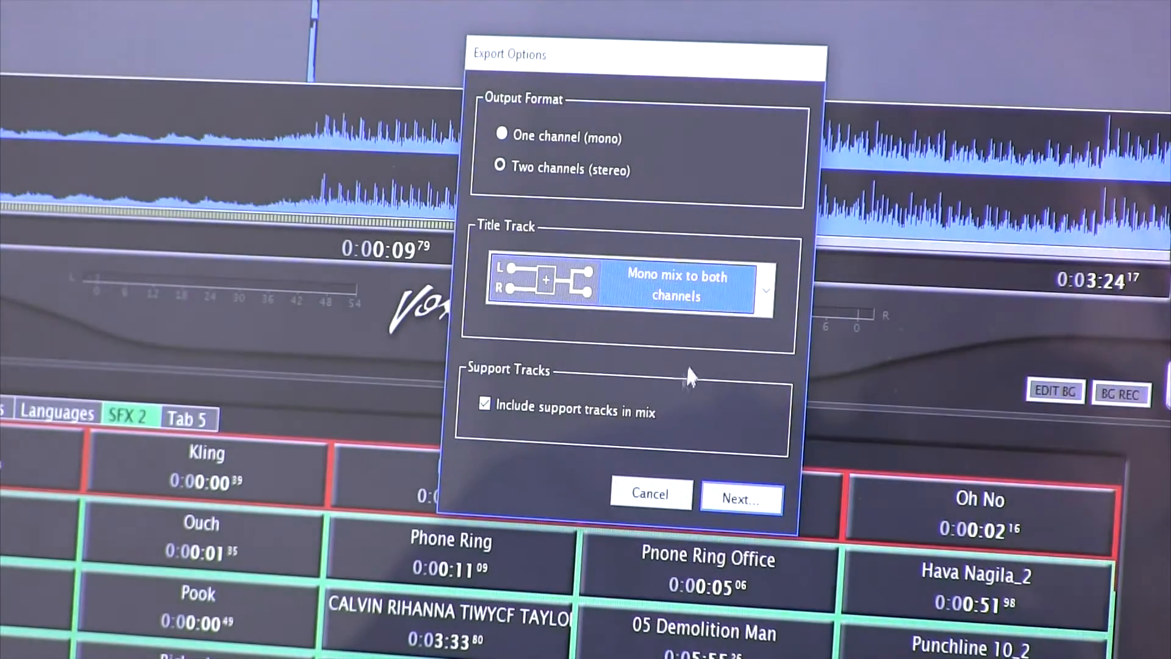
mouse_move(742, 499)
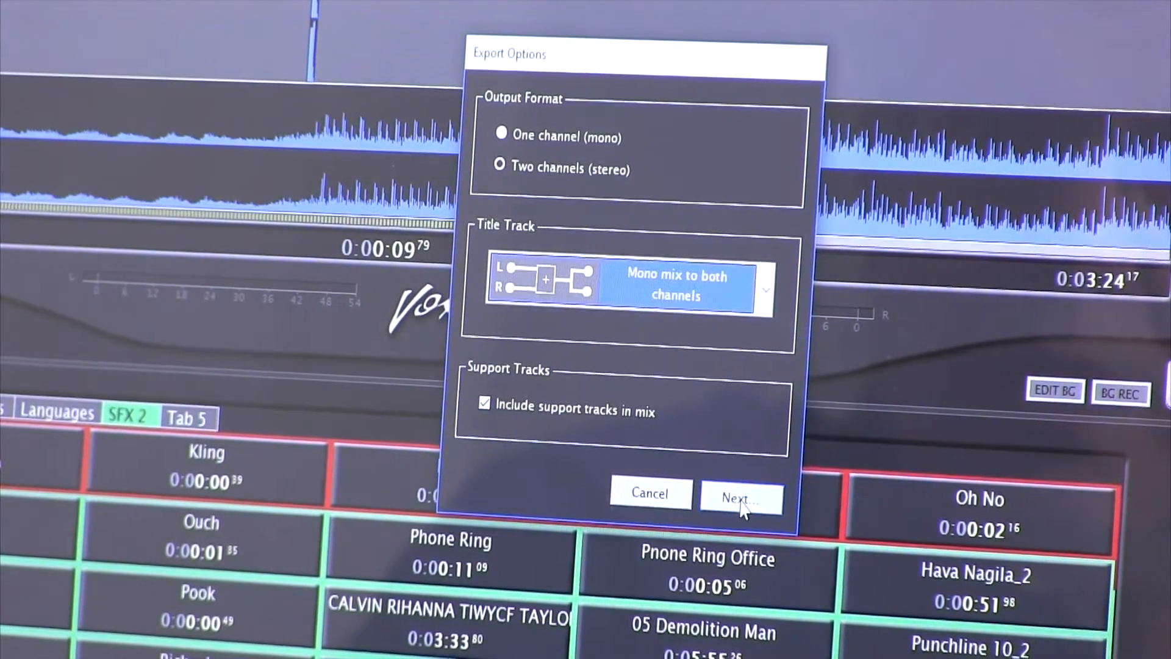
click(740, 499)
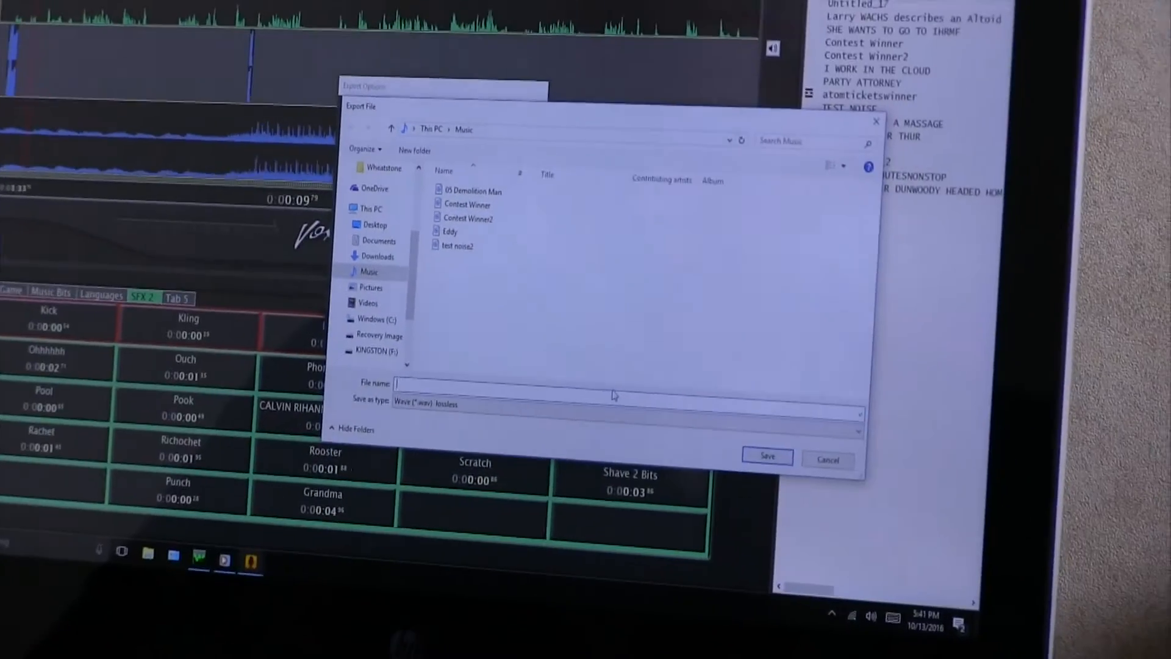
- Save the export as 'mono mix' in MP3 320kbps format in the Music folder
text(mono mix)
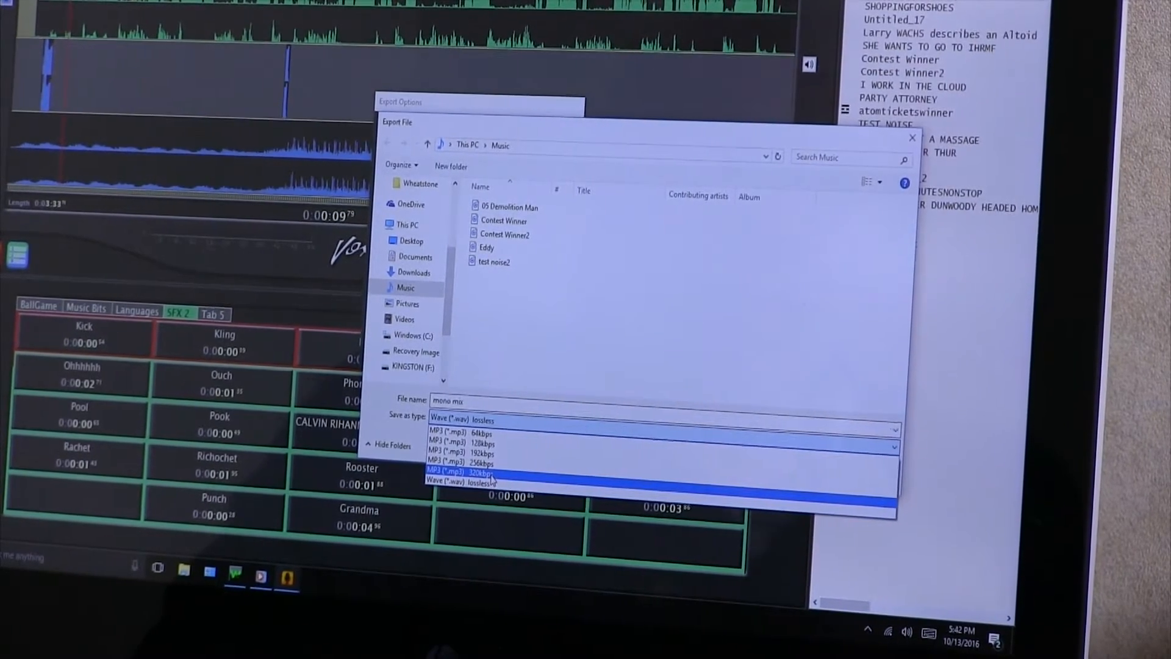
click(460, 463)
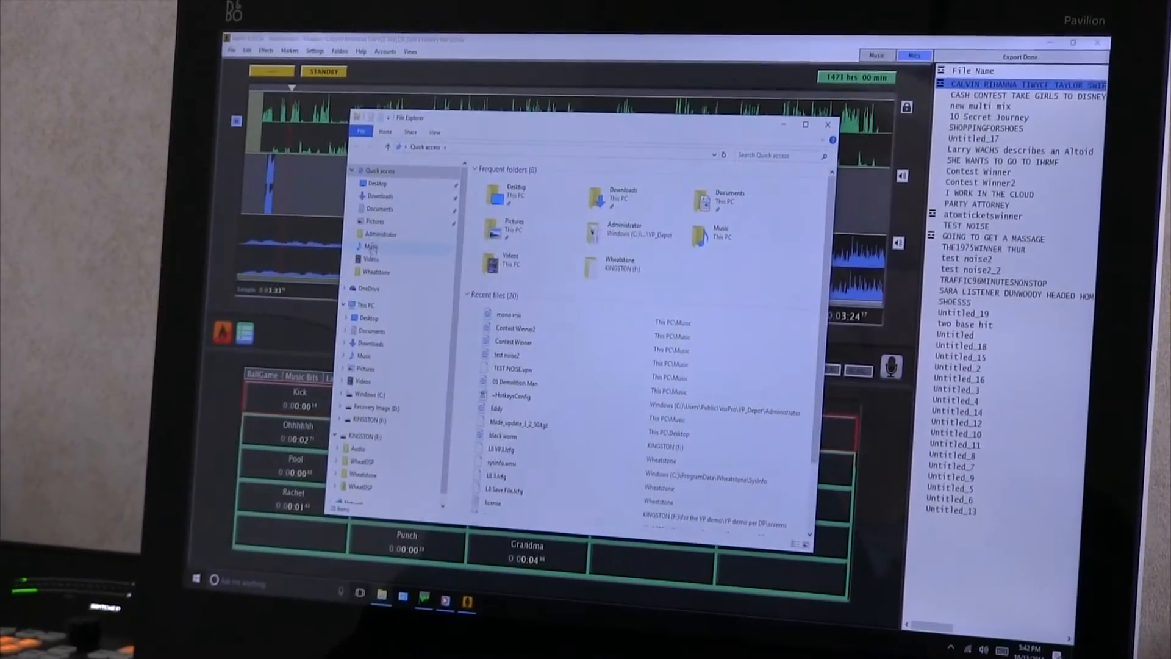
- Show the Music folder in File Explorer where the new 'mono mix' file appears
click(370, 246)
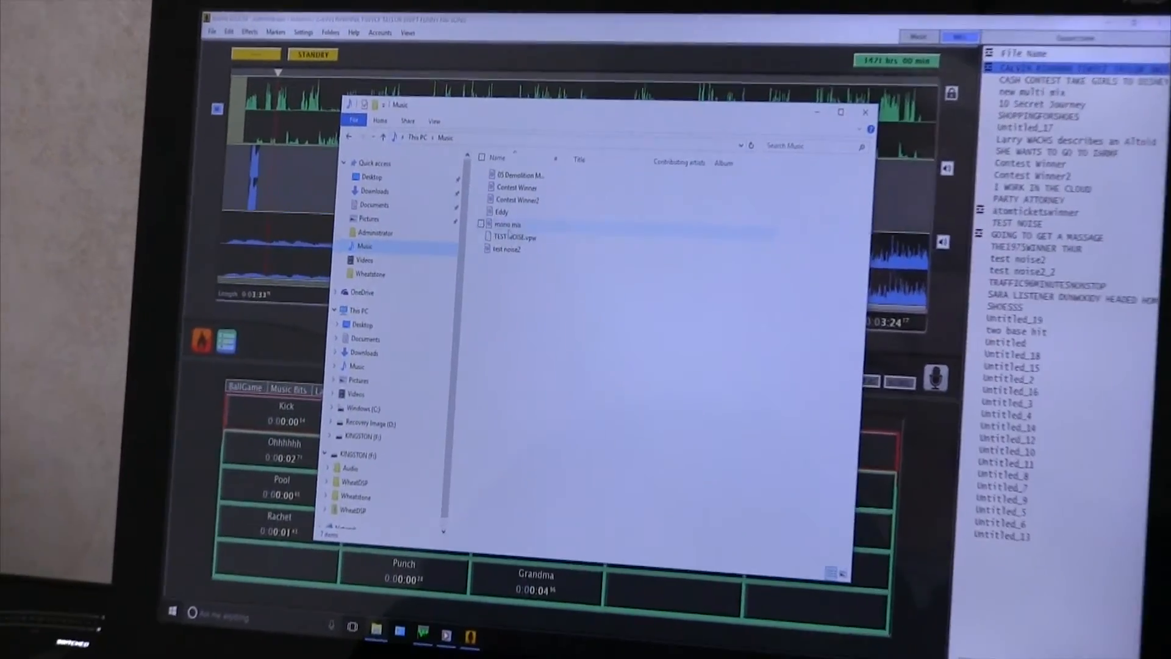